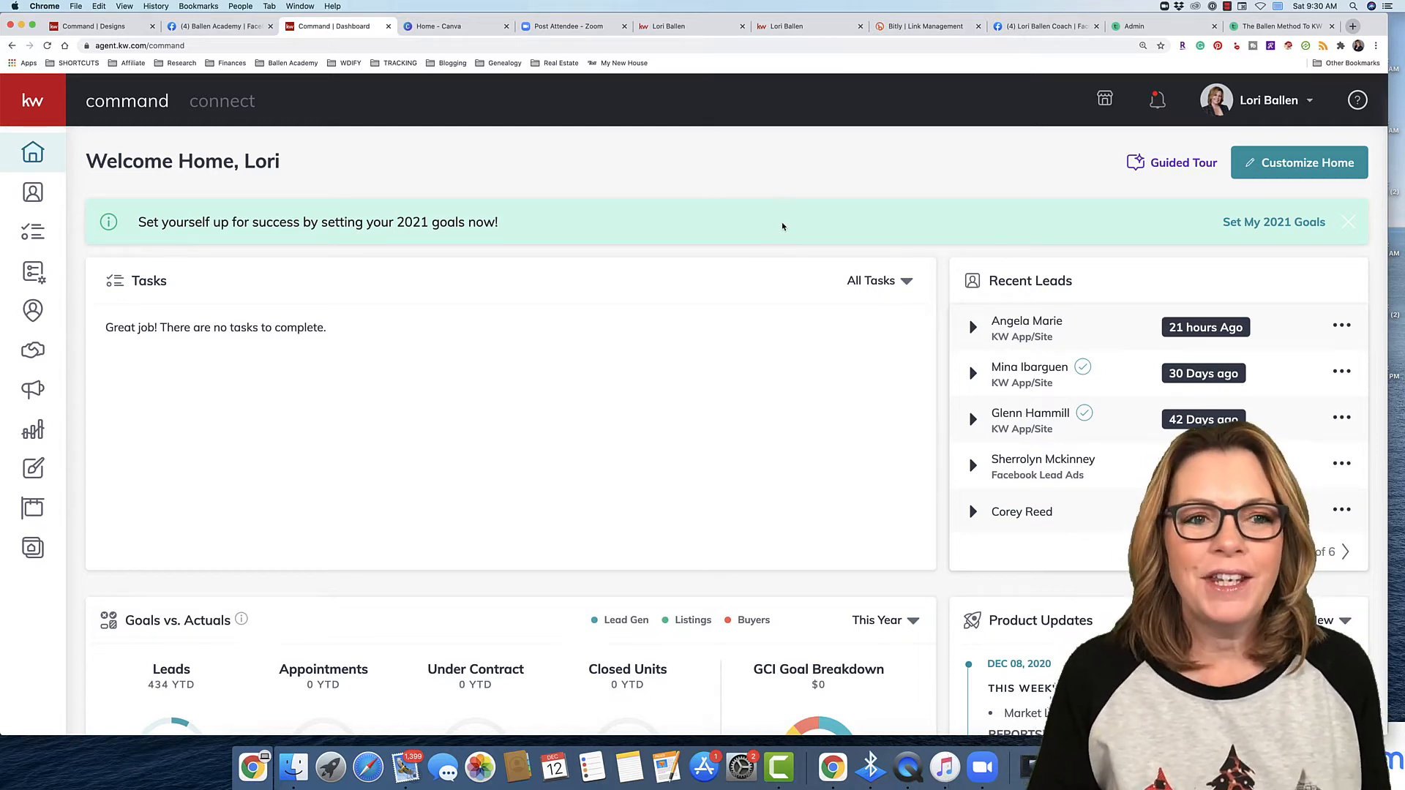
mouse_move(707, 132)
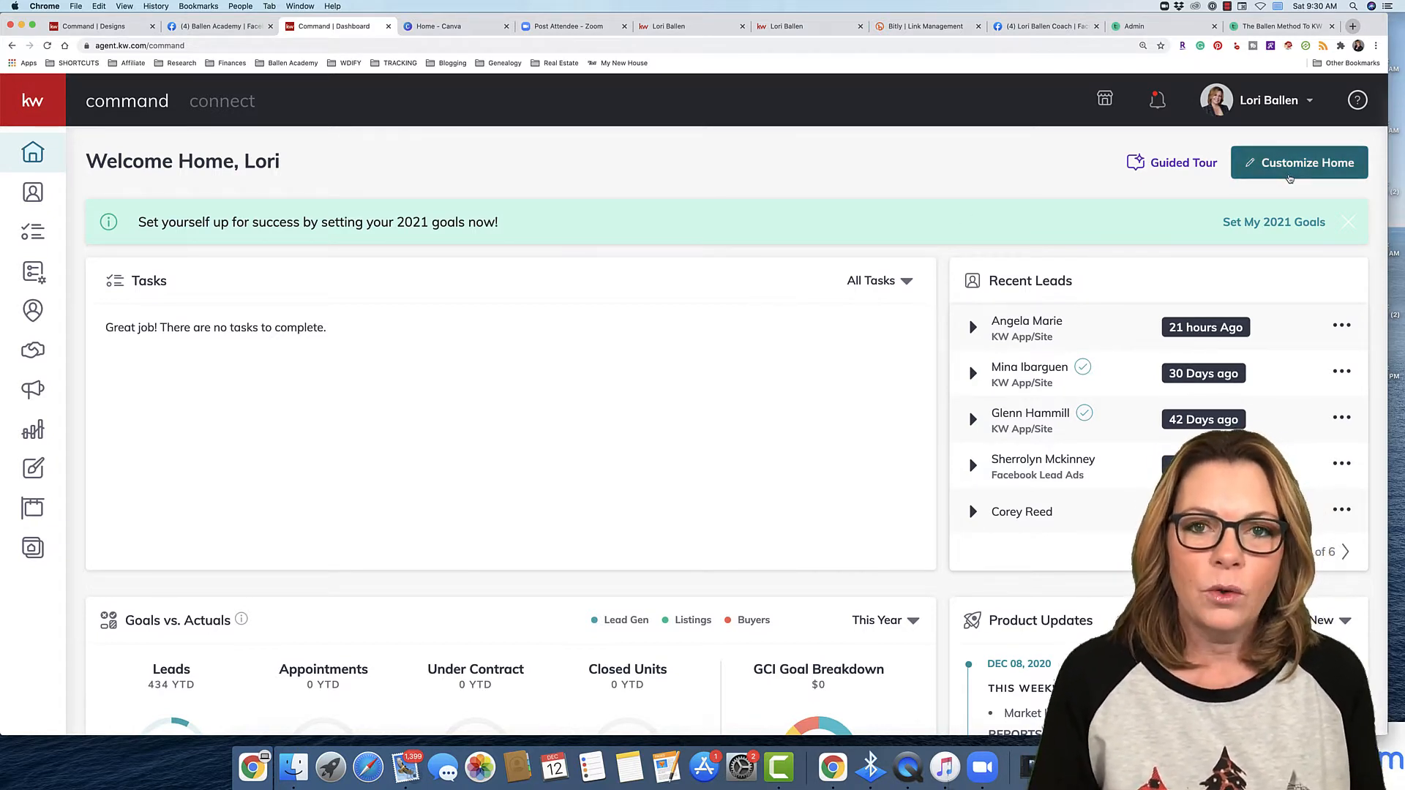
Open the Customize Home panel from the dashboard's top-right button
left_click(1300, 162)
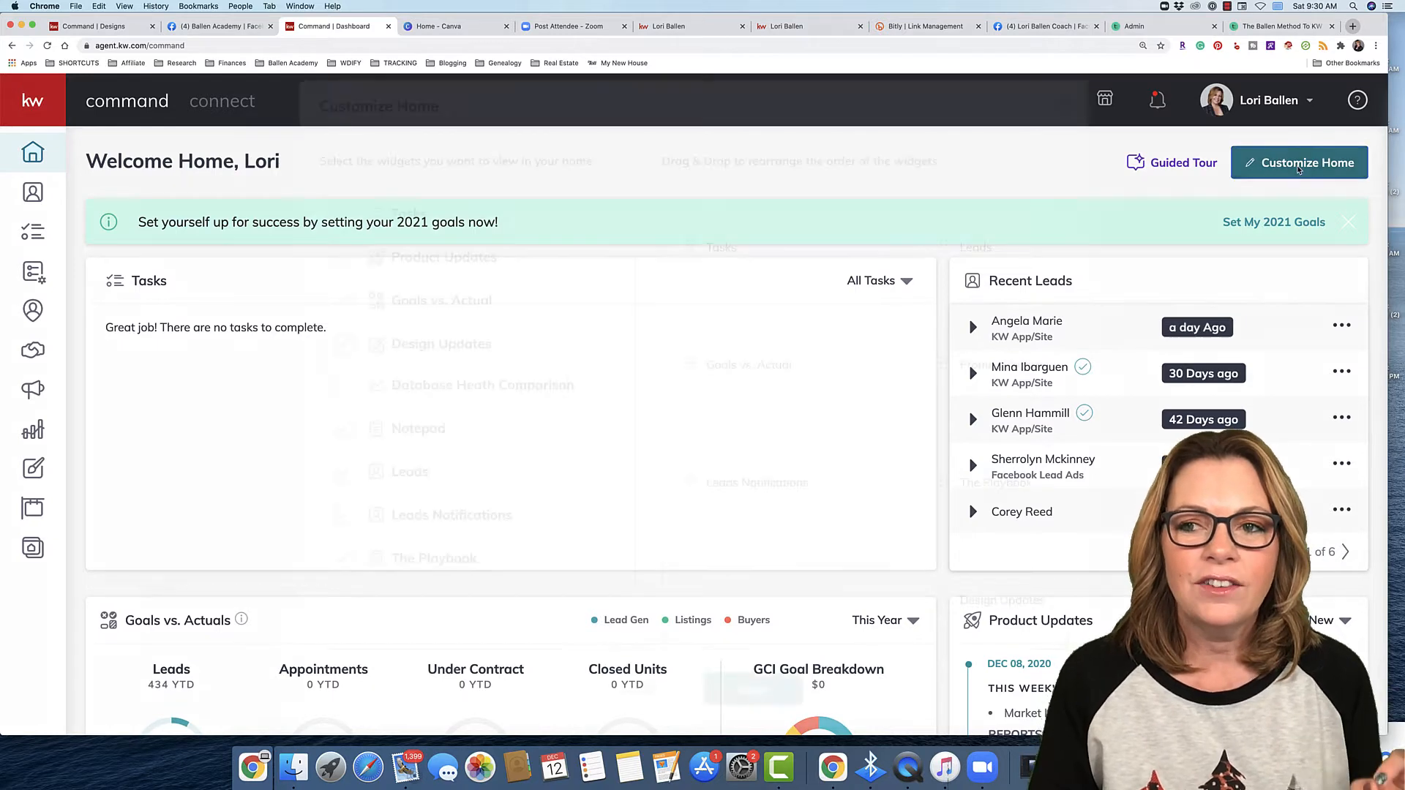
left_click(1298, 162)
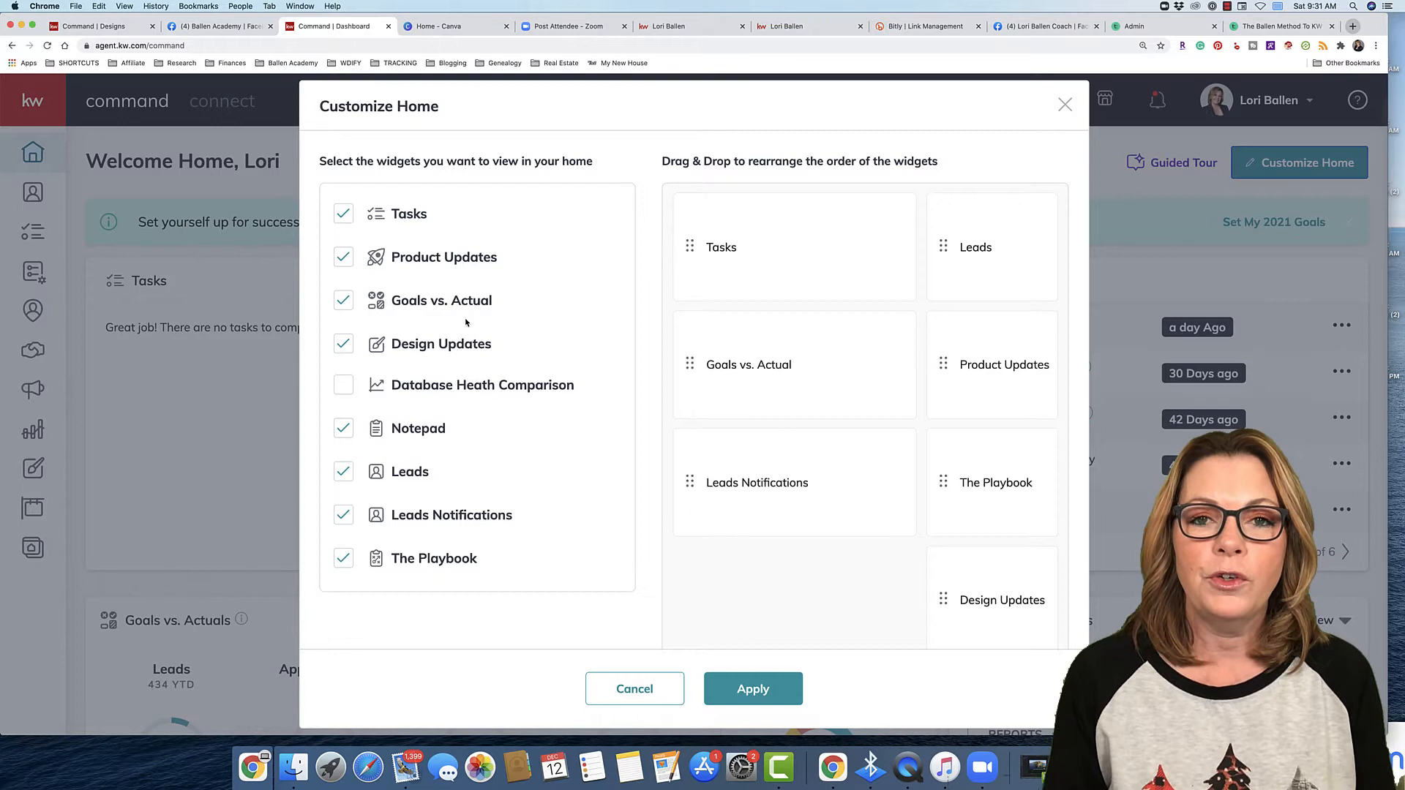
mouse_move(452, 333)
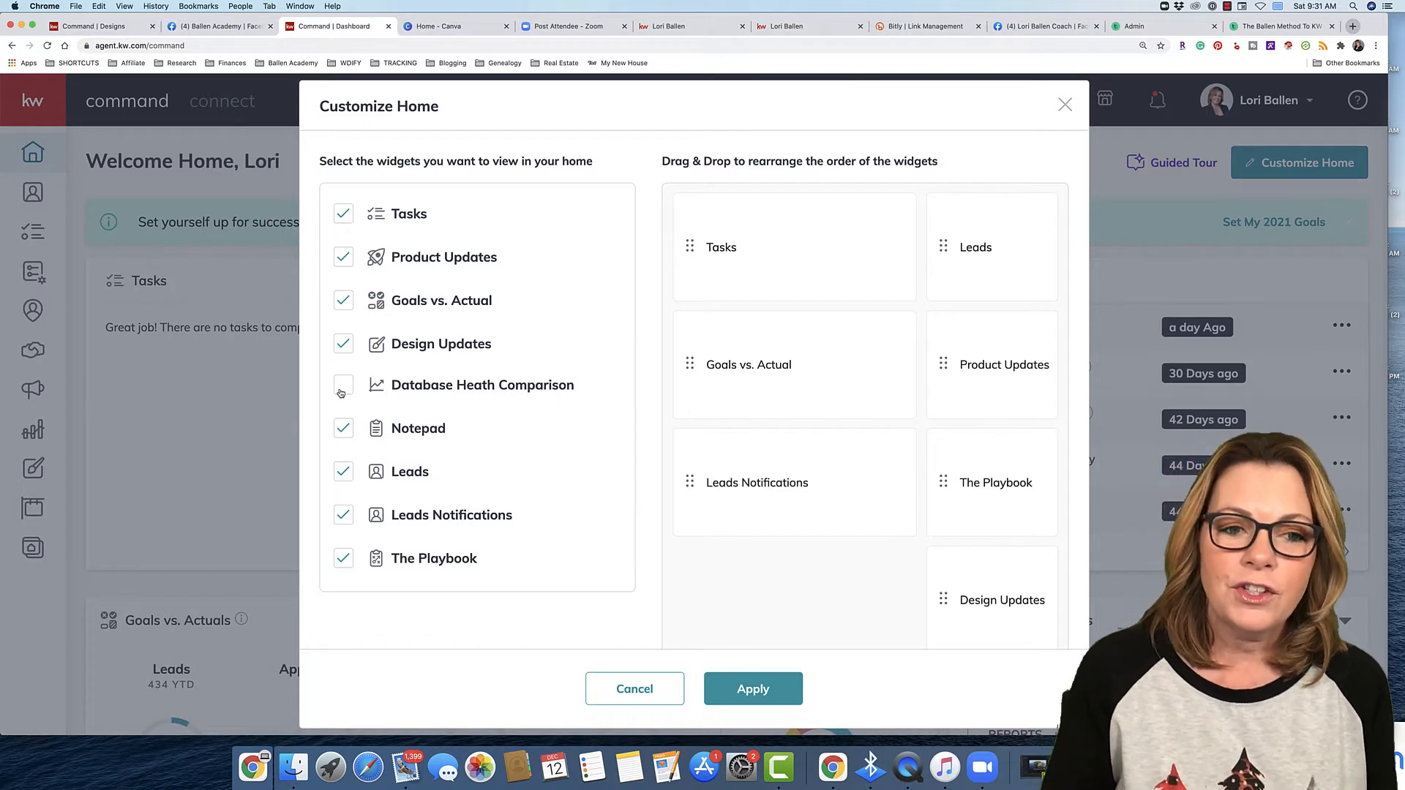
left_click(343, 384)
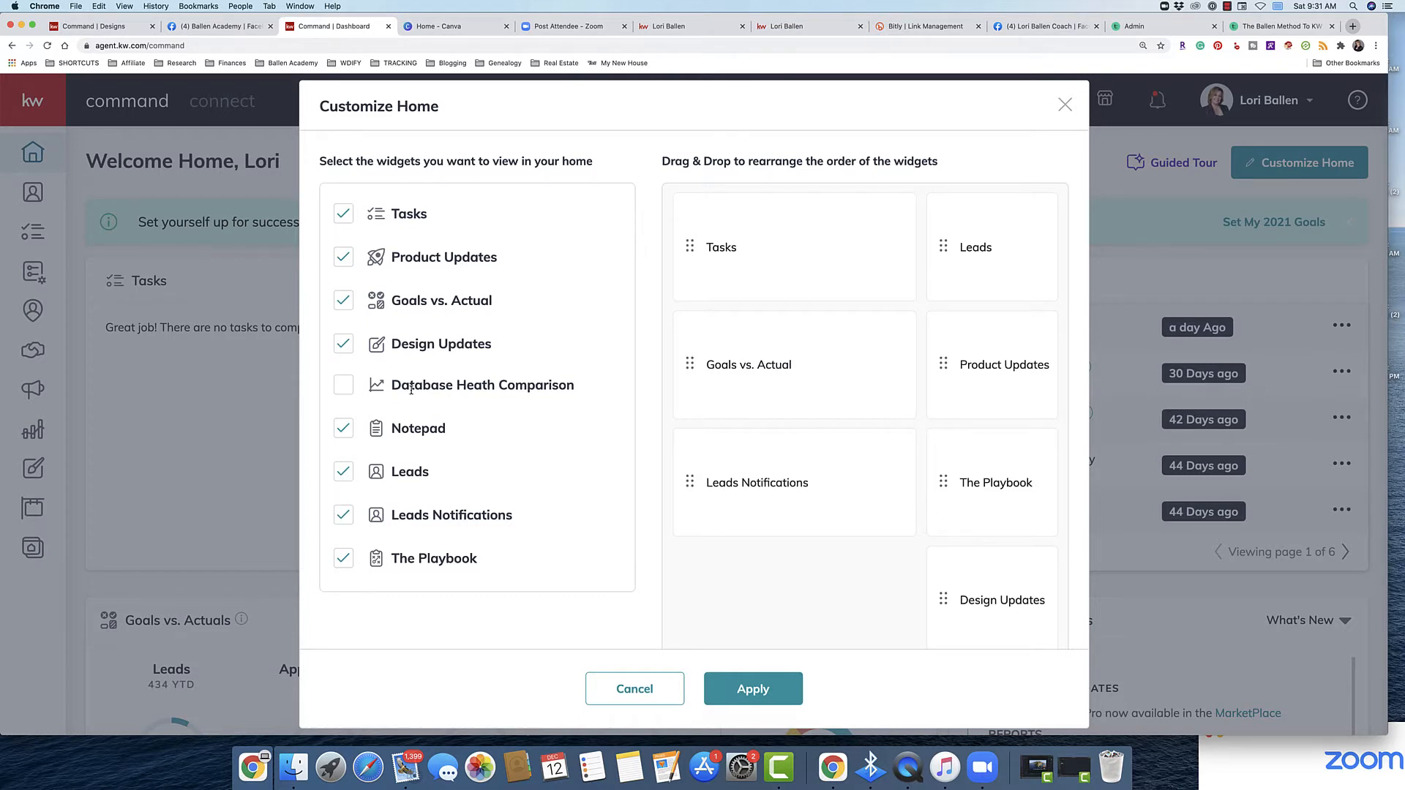
mouse_move(527, 407)
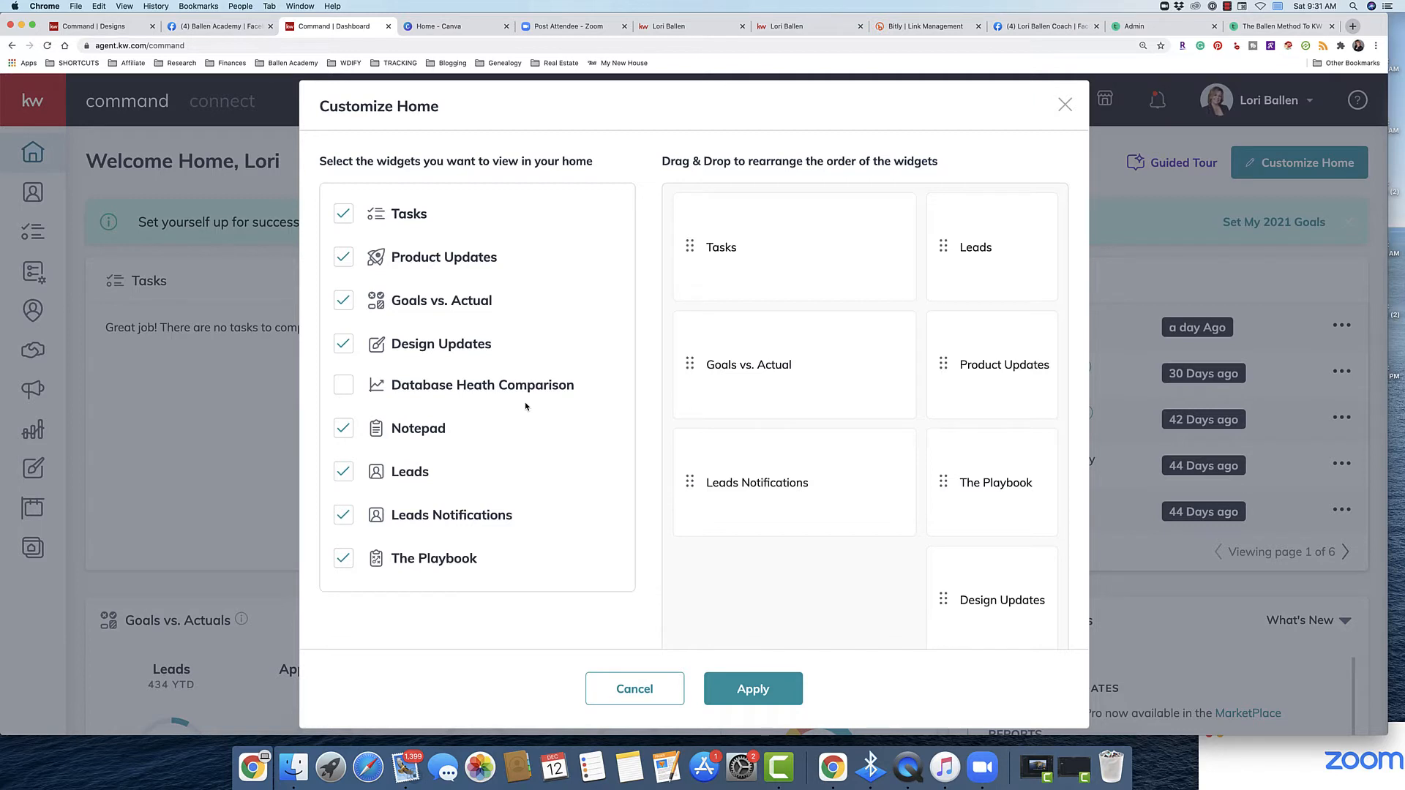
mouse_move(462, 405)
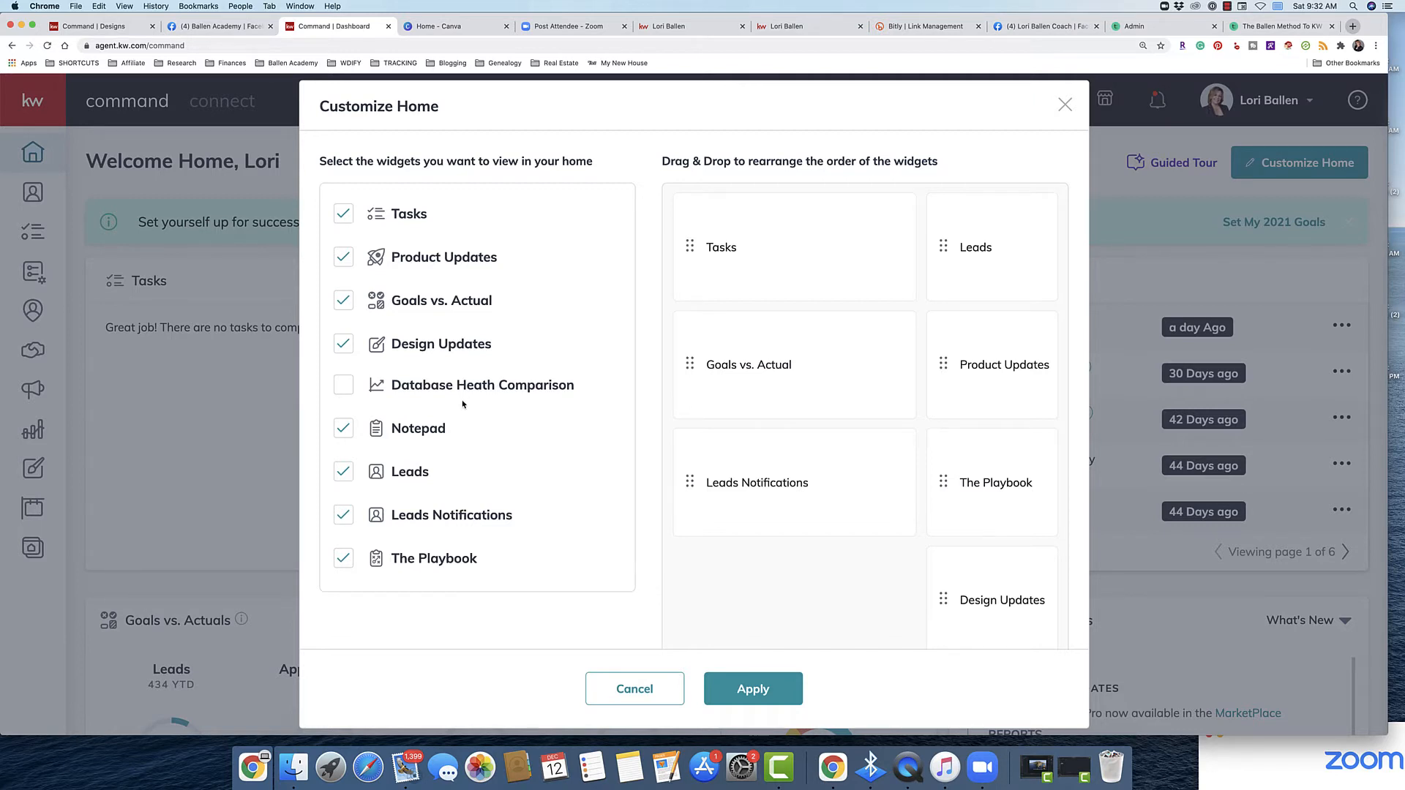
mouse_move(363, 362)
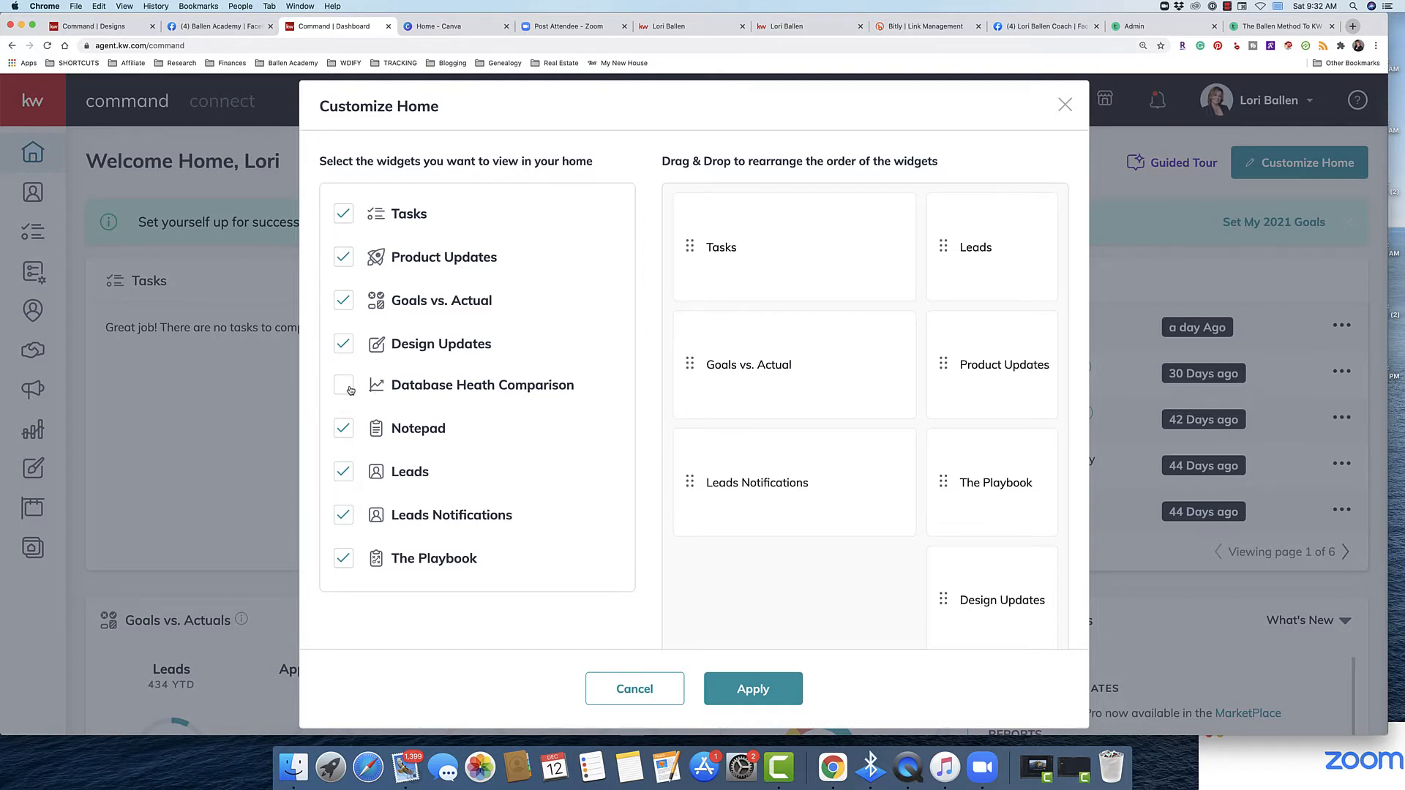
left_click(342, 385)
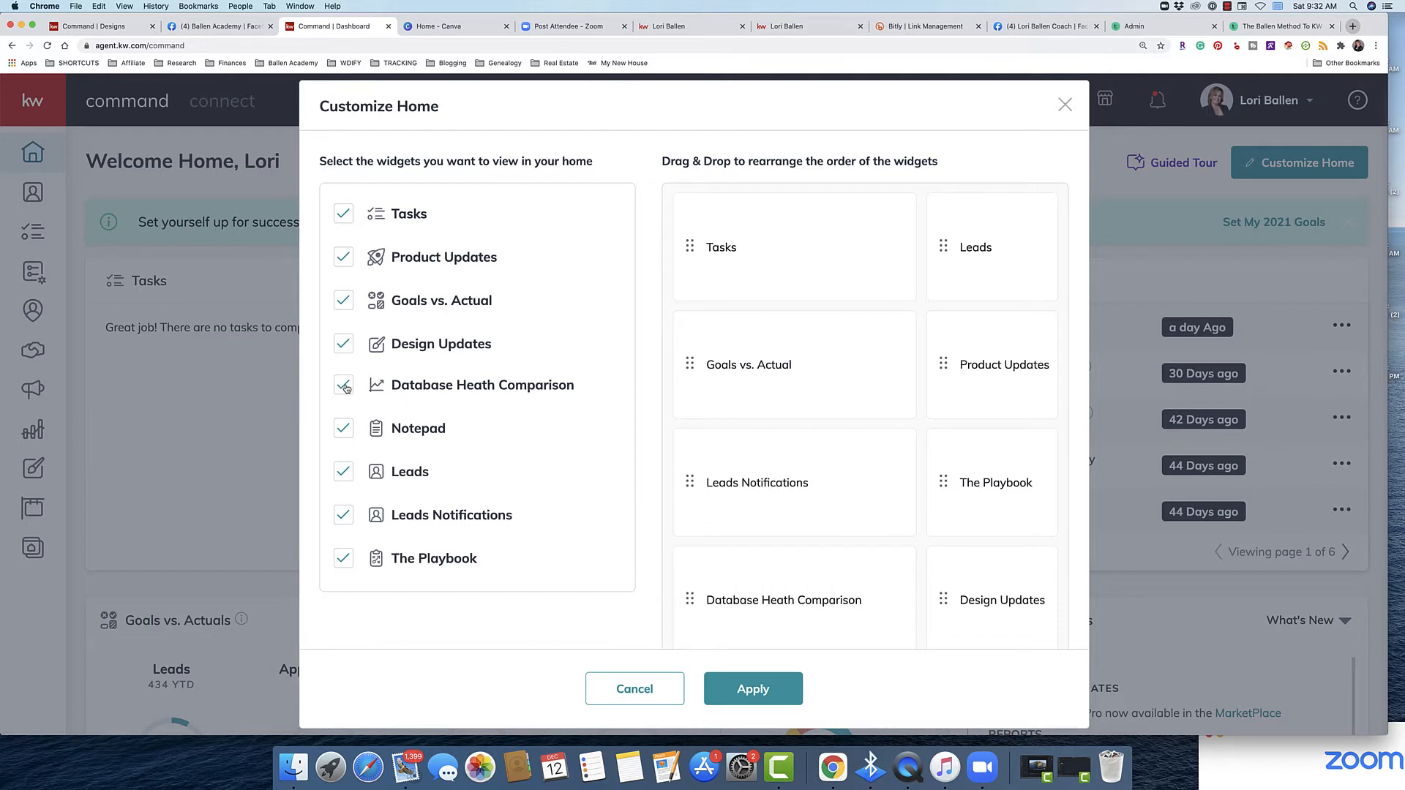
left_click(344, 385)
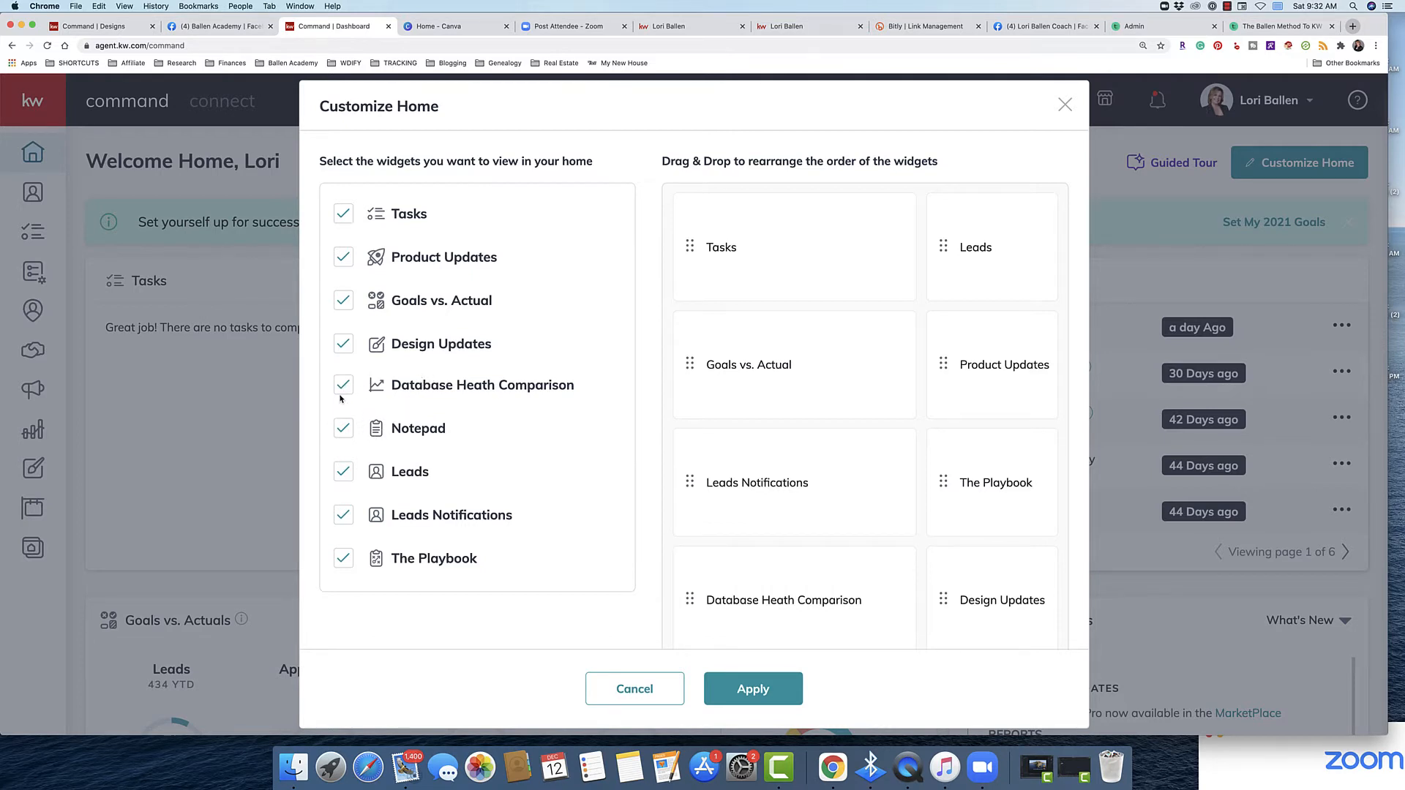
left_click(343, 385)
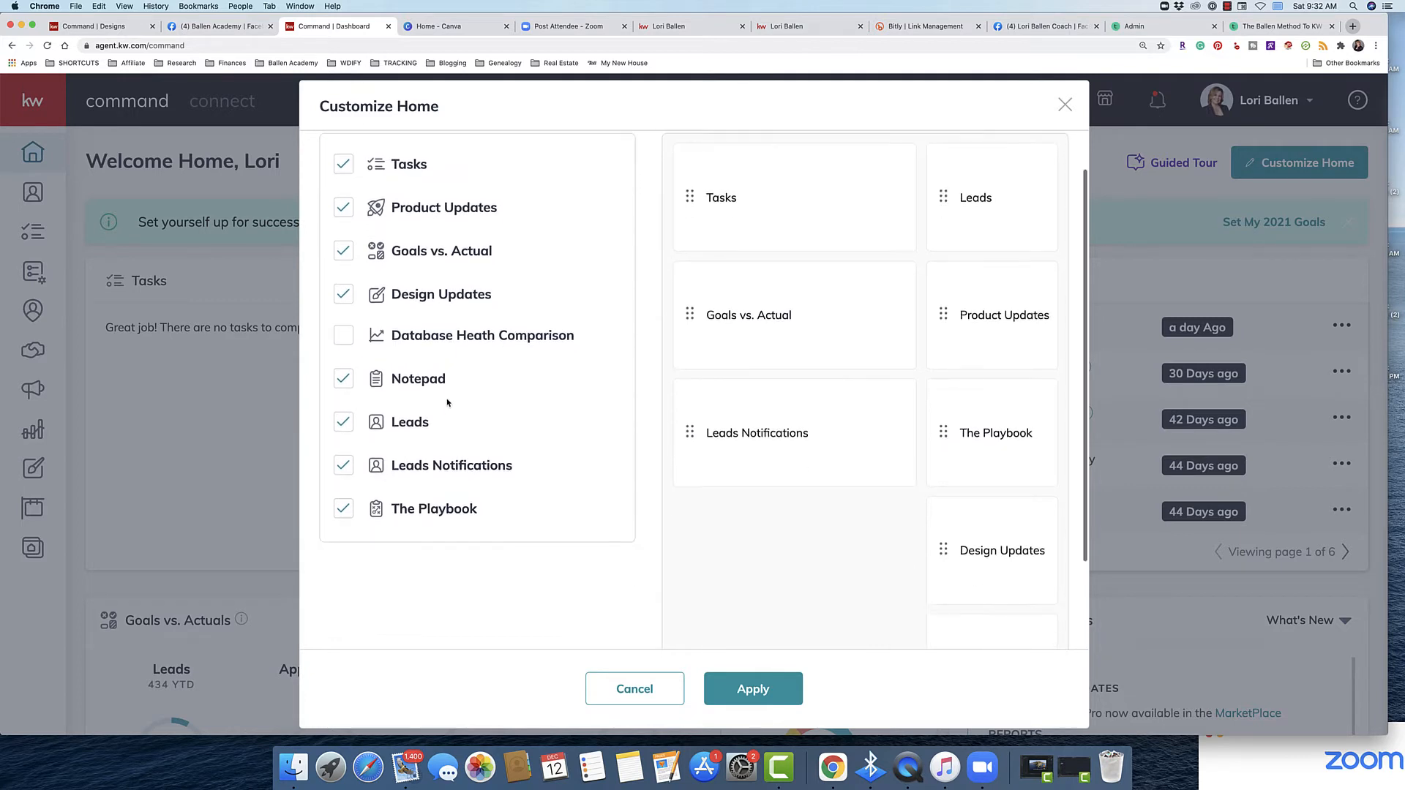
scroll("down", 3)
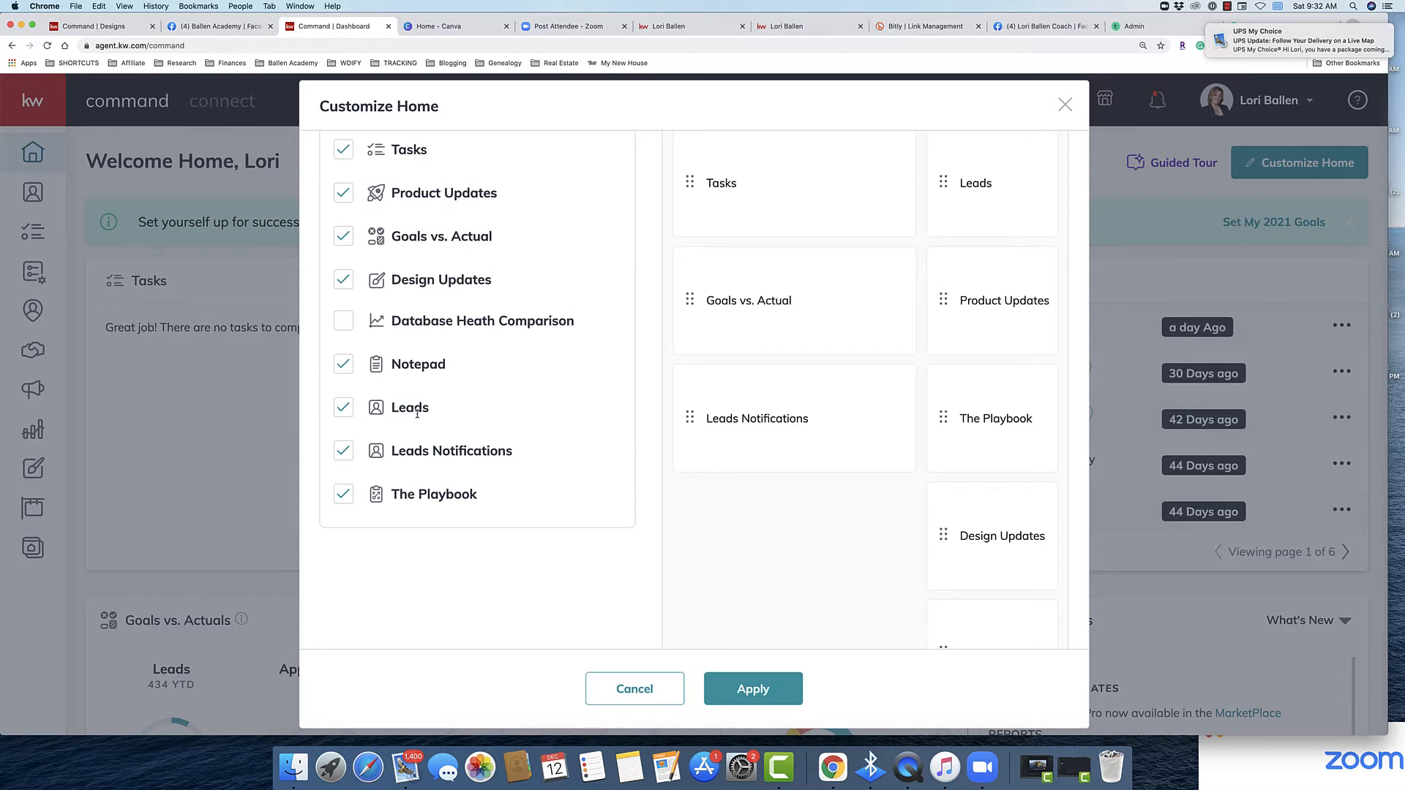
mouse_move(514, 448)
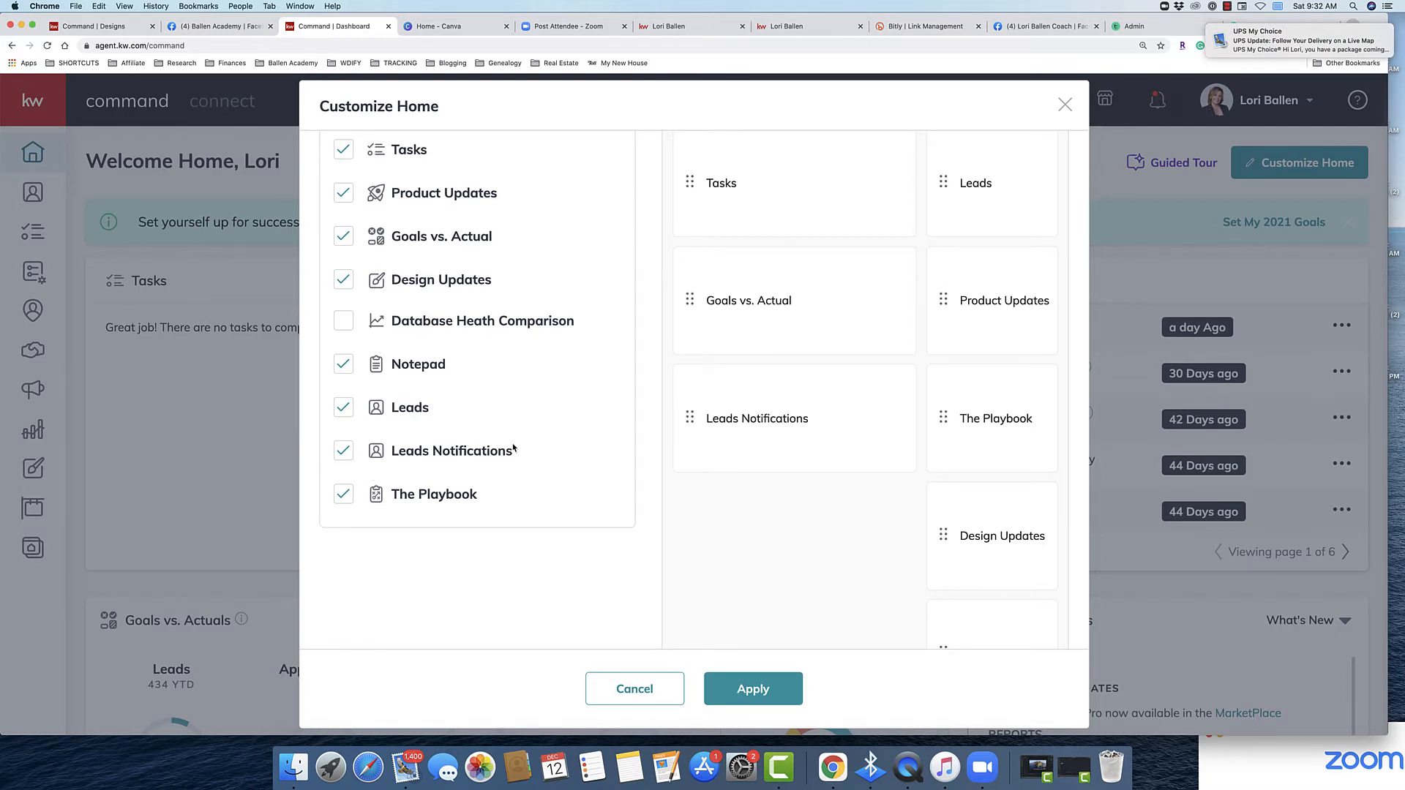
mouse_move(453, 504)
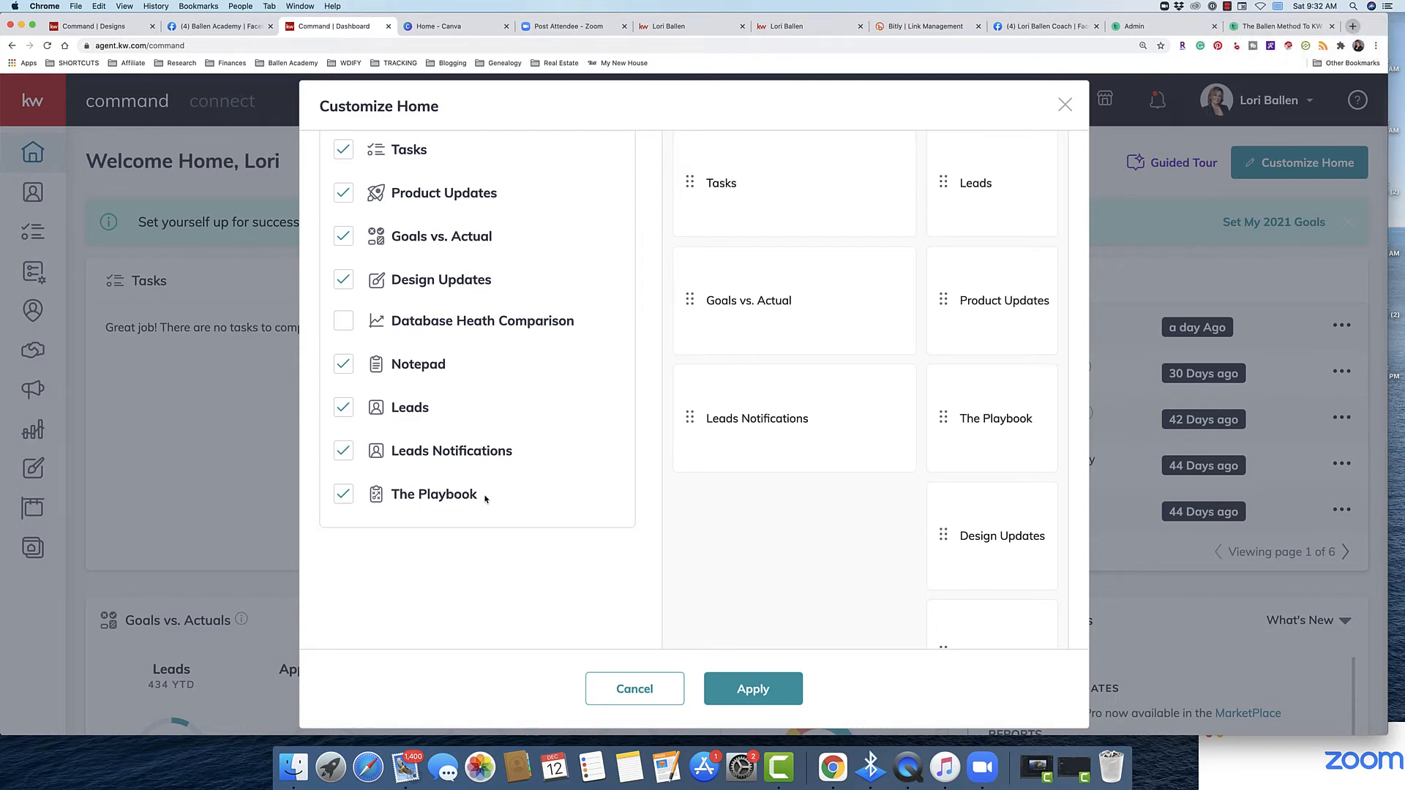
mouse_move(688, 108)
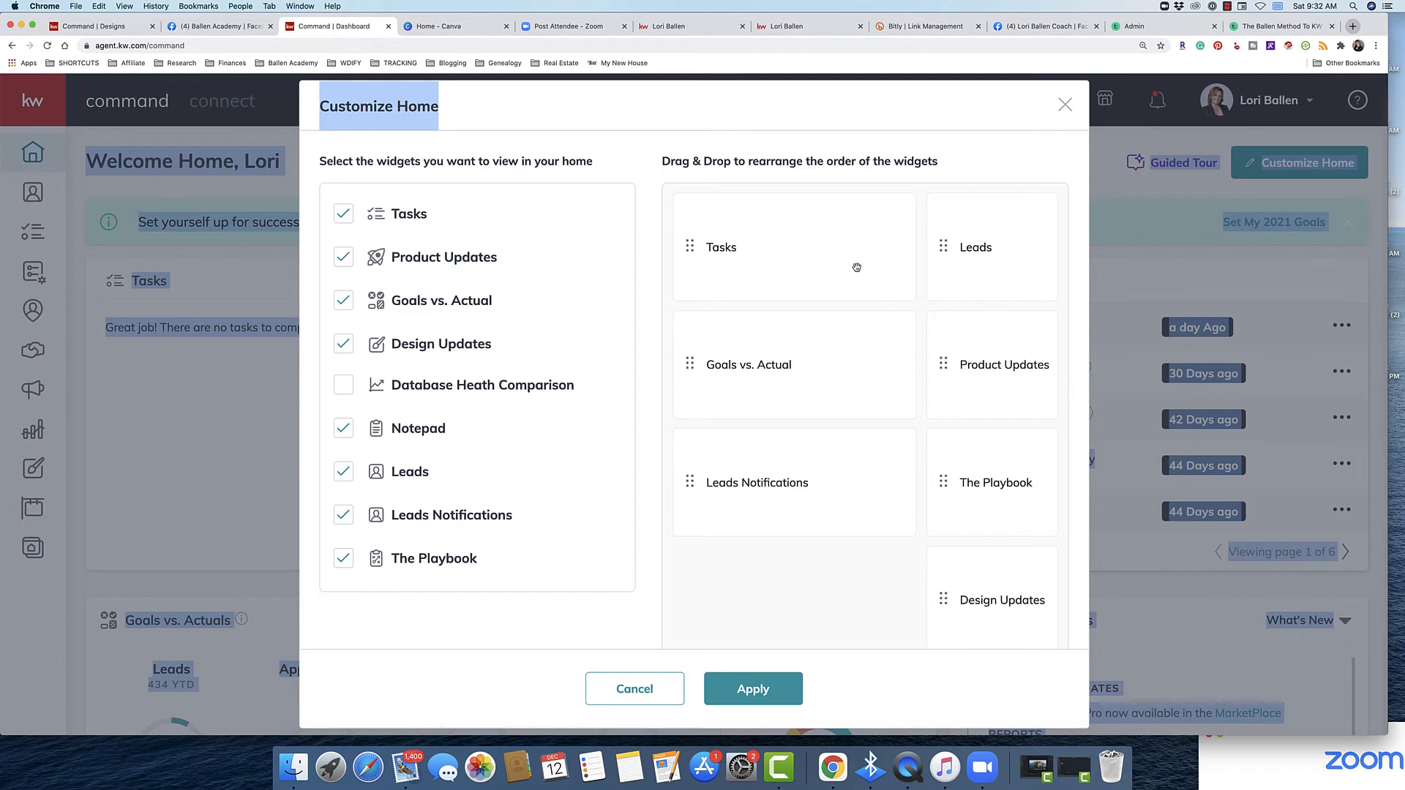
mouse_move(715, 252)
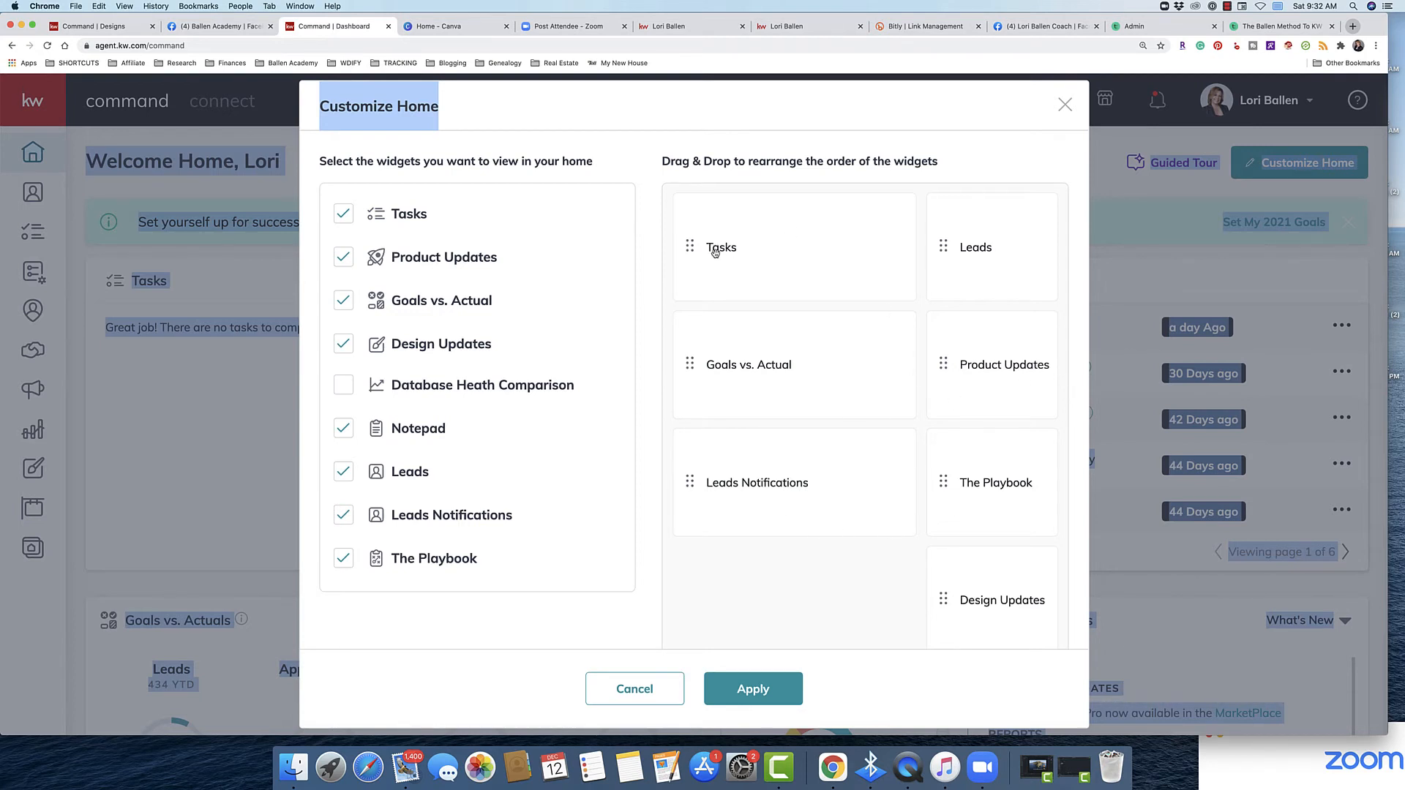
mouse_move(100, 315)
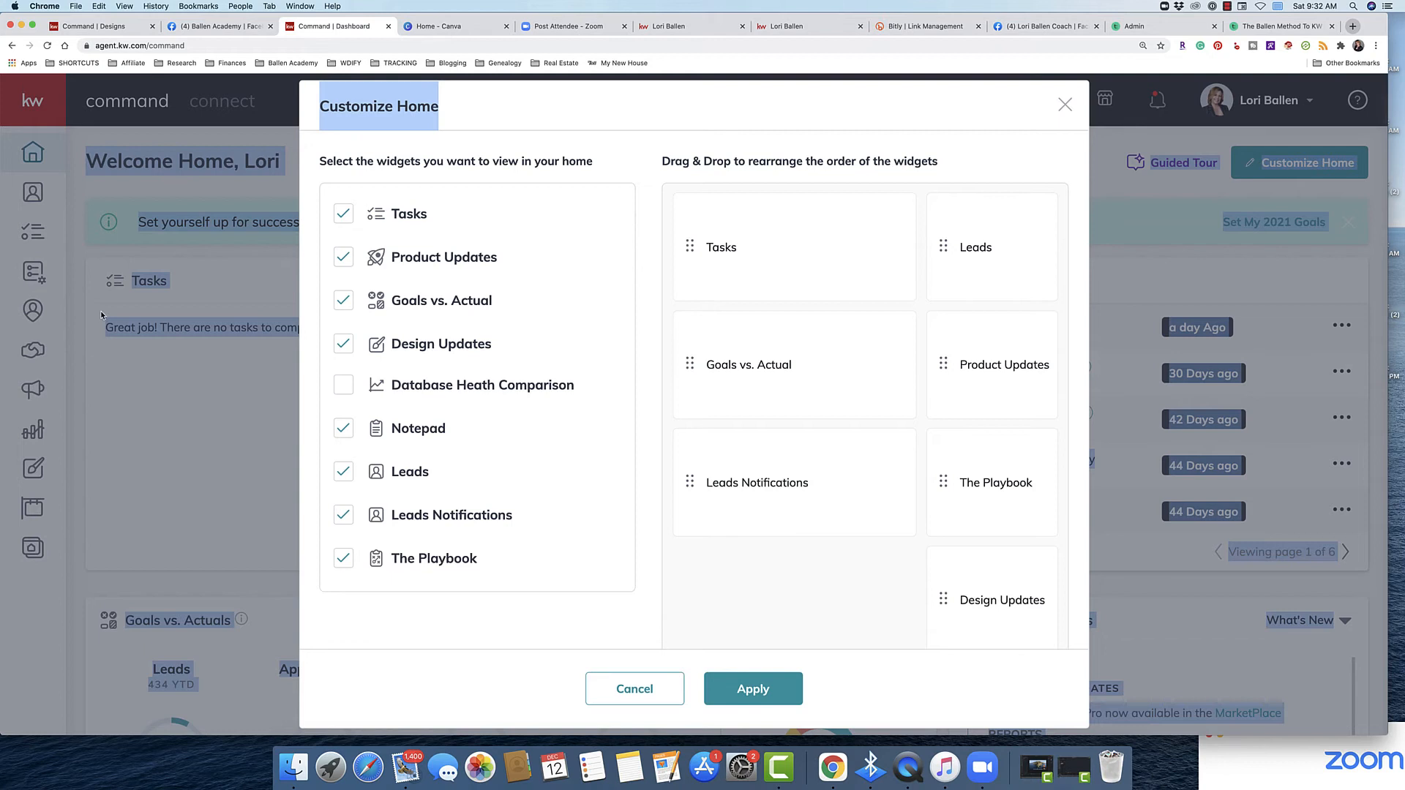
mouse_move(145, 323)
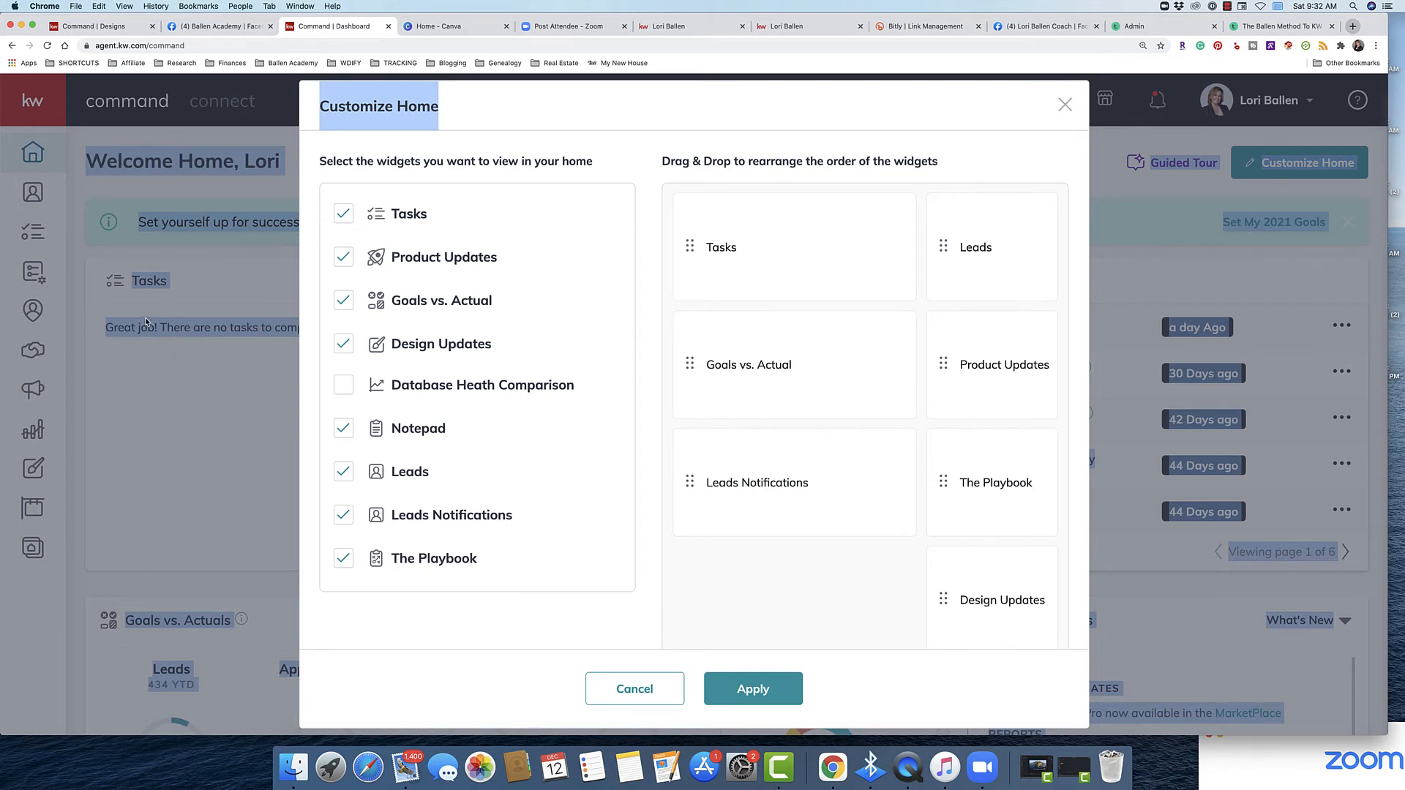
mouse_move(1131, 428)
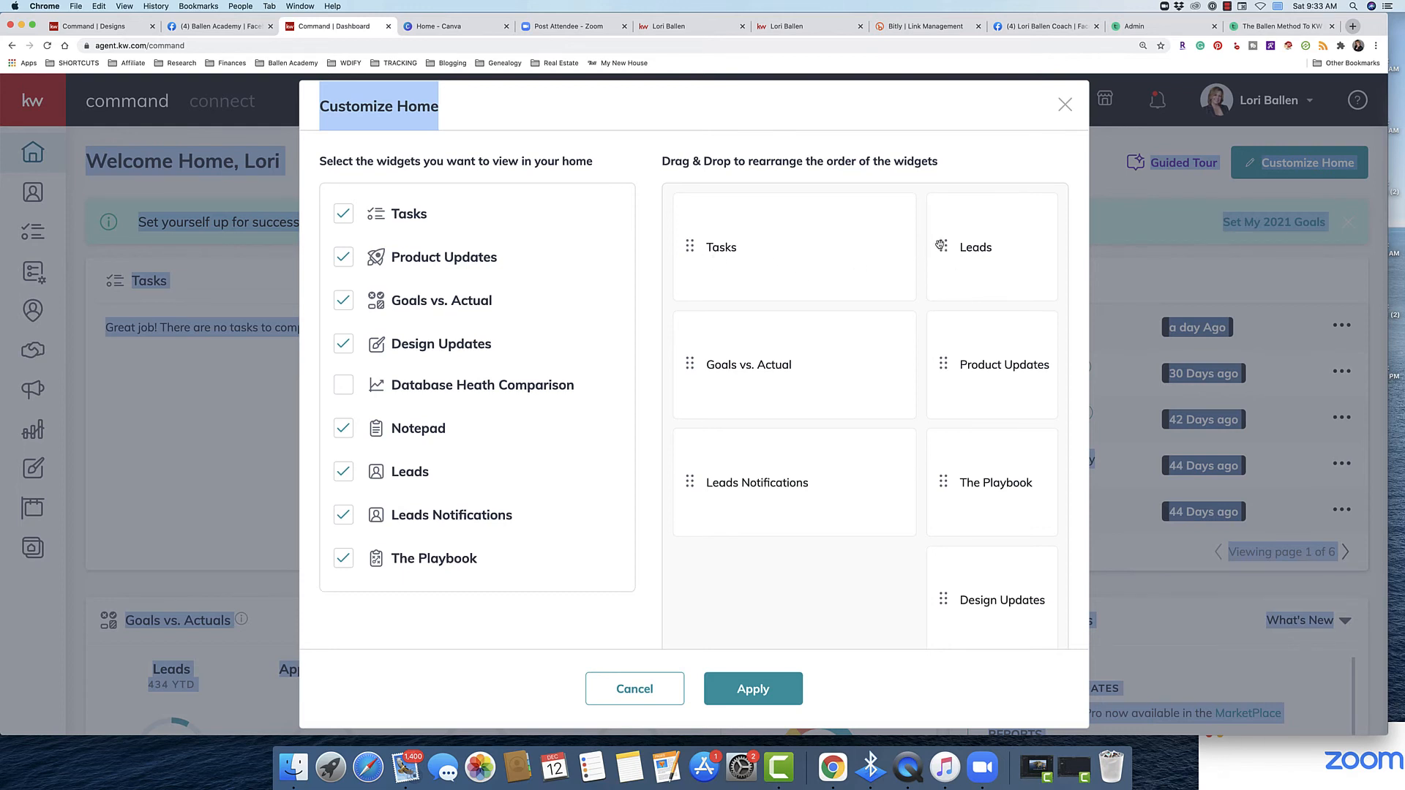
mouse_move(1166, 428)
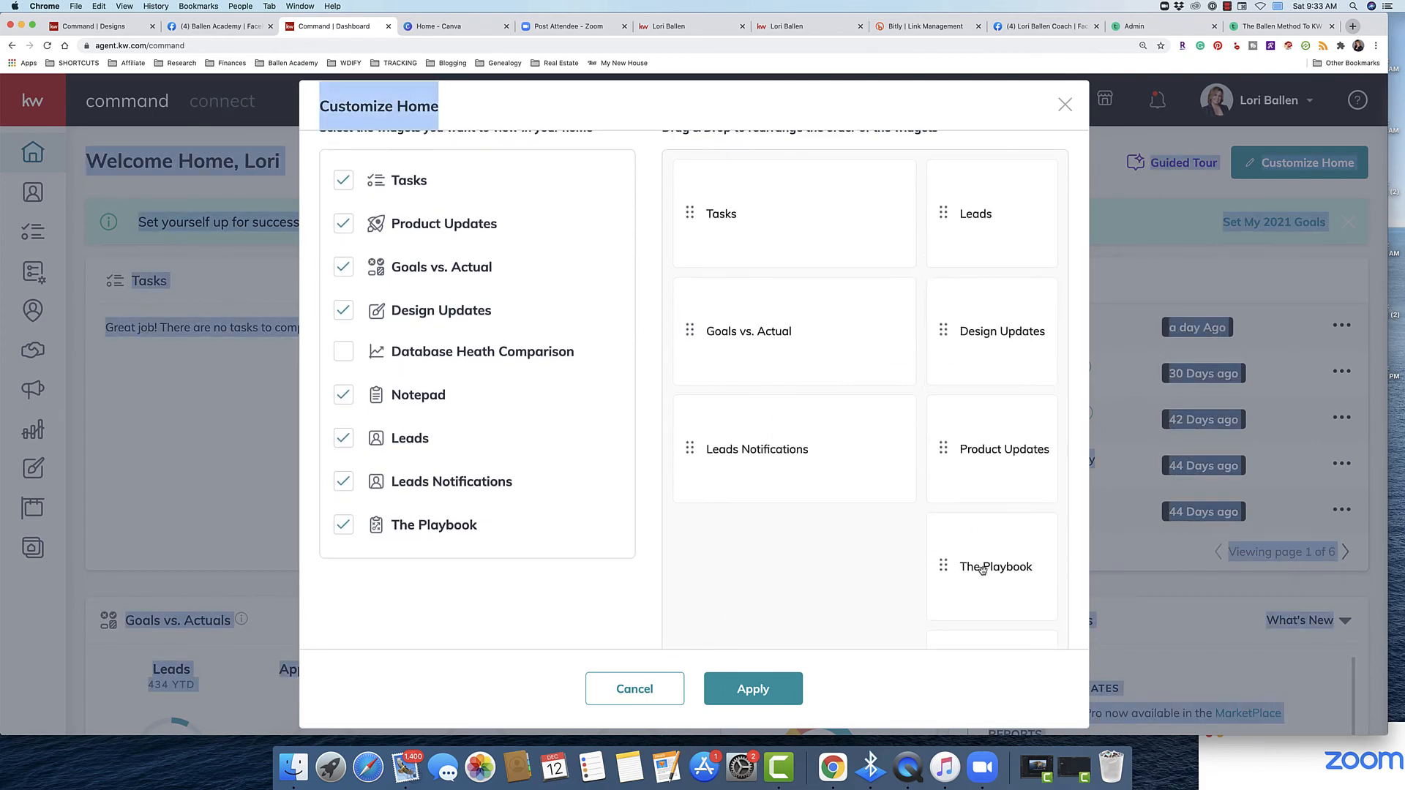
Scroll the Drag & Drop panel to move Design Updates directly below Leads
scroll("down", 3)
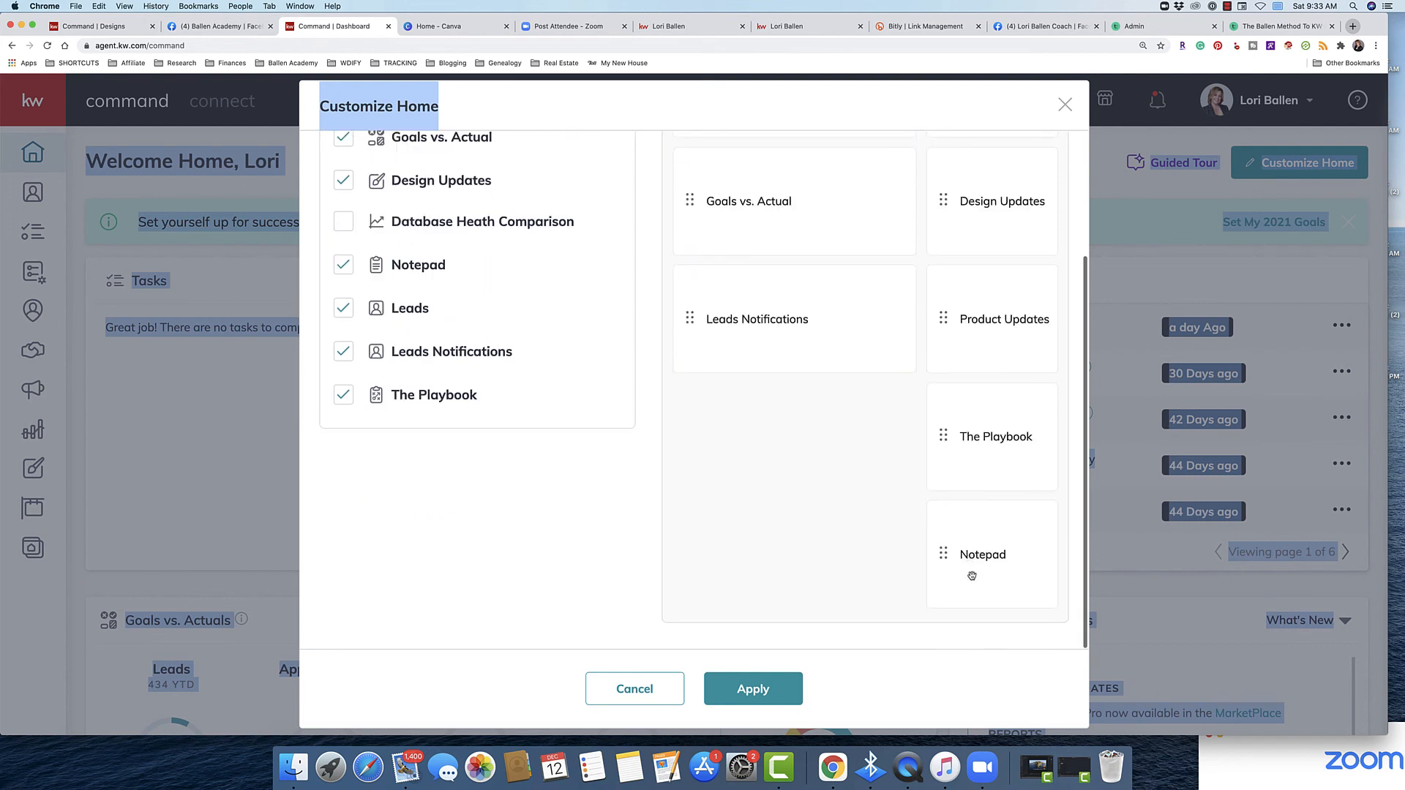